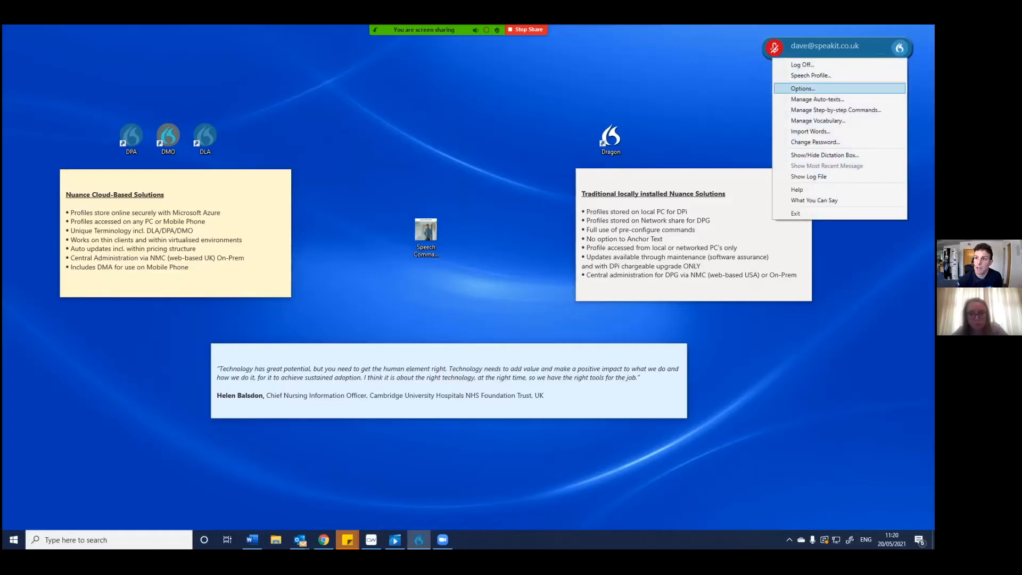
Open Manage Vocabulary from the DragonBar menu to show the custom word list.
click(818, 121)
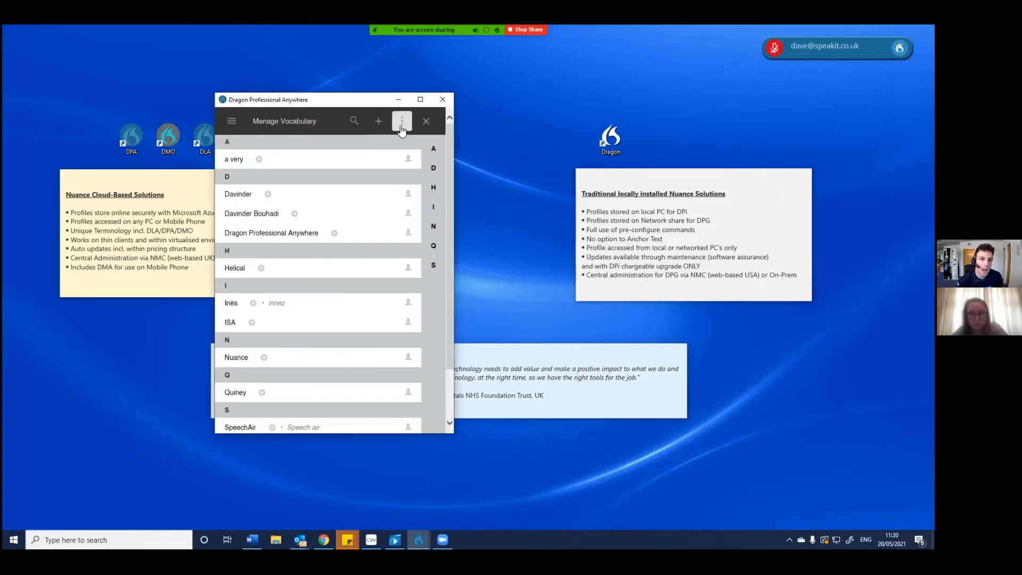
Add a new vocabulary word with written form 'Dragon Legal Anywhere'.
click(378, 121)
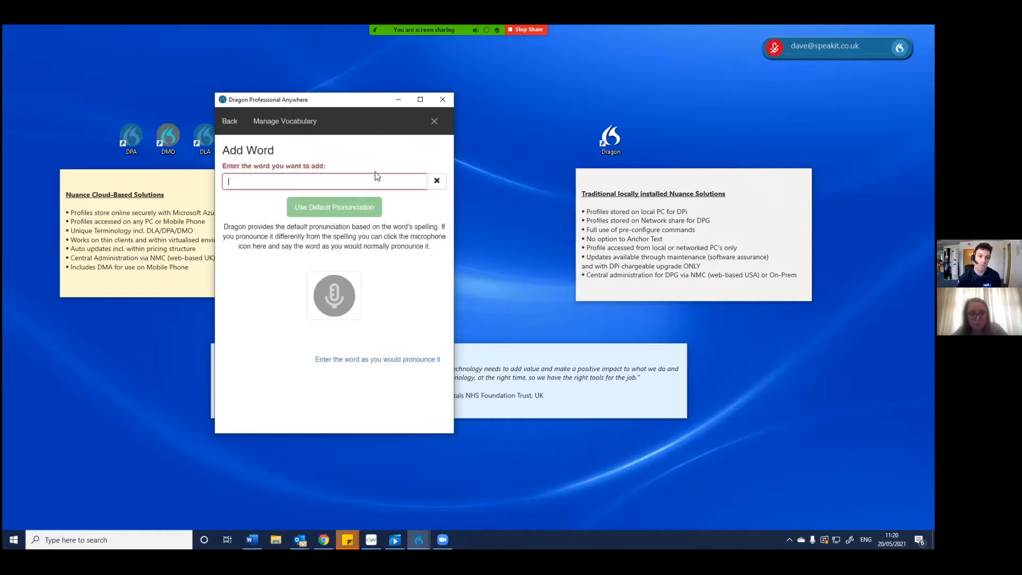
text(Dragon Legal A)
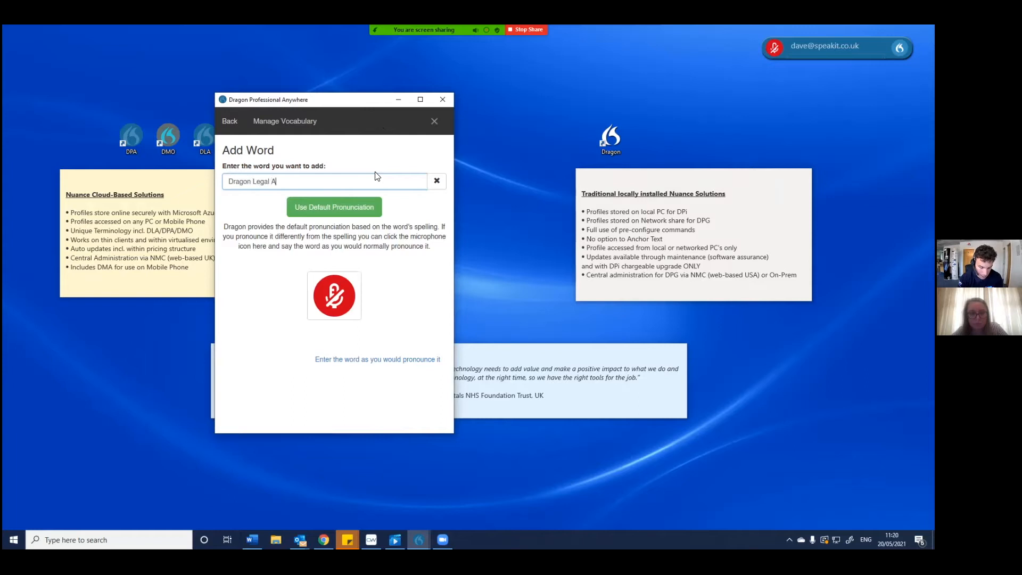
text(nywhere)
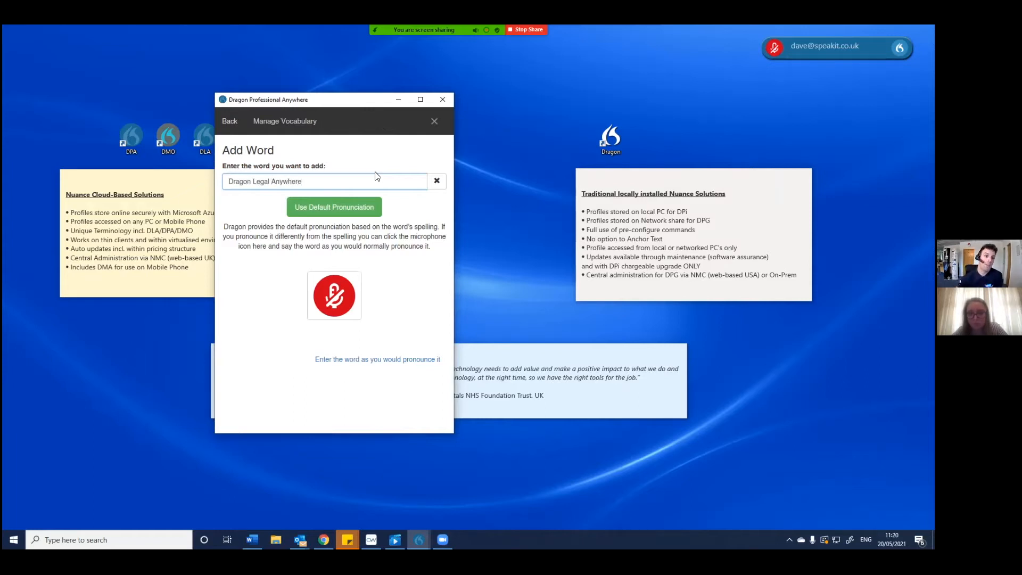
mouse_move(334, 295)
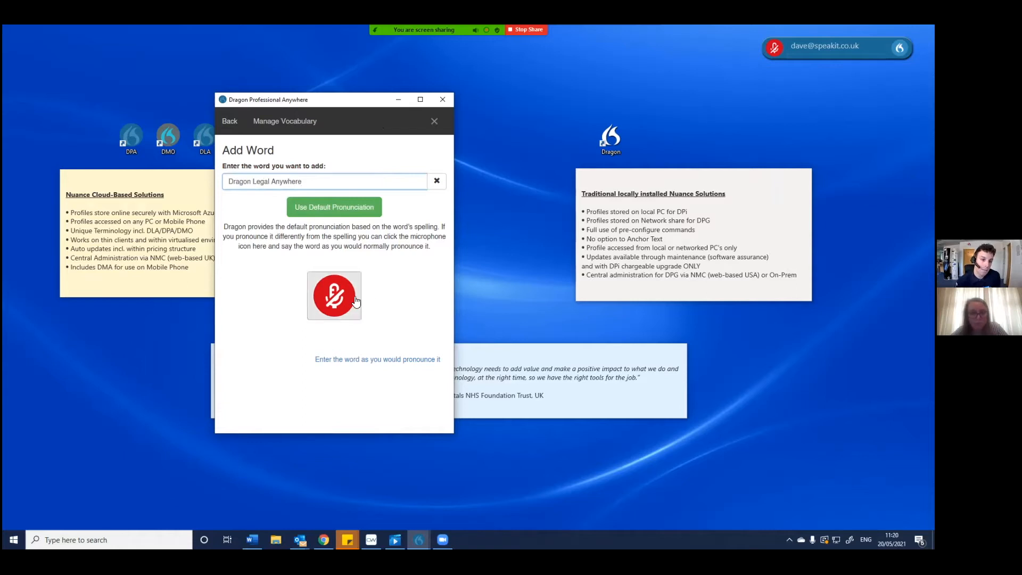
Record the pronunciation, enter spoken form 'DLA' and confirm the new word.
click(334, 295)
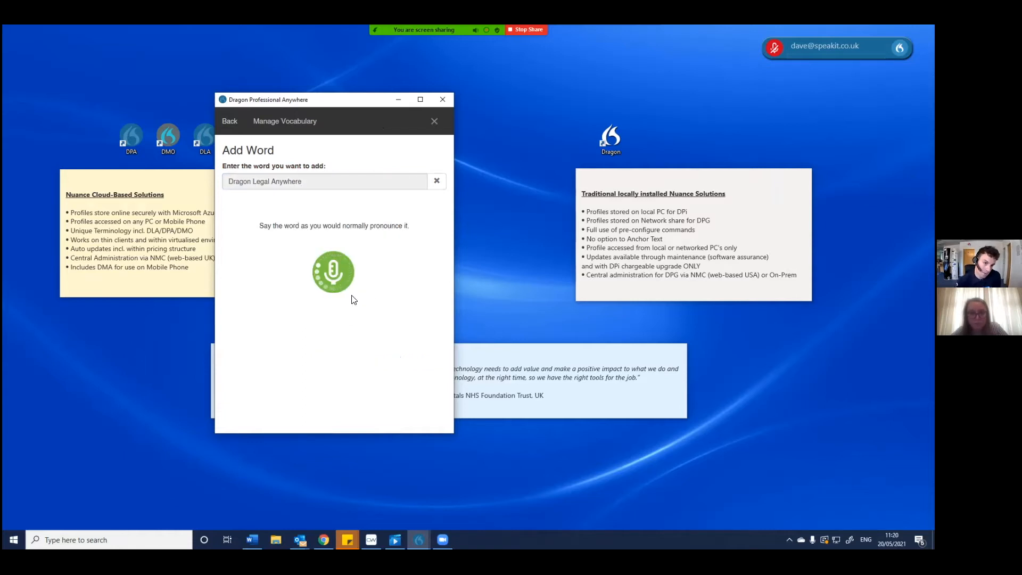
click(333, 272)
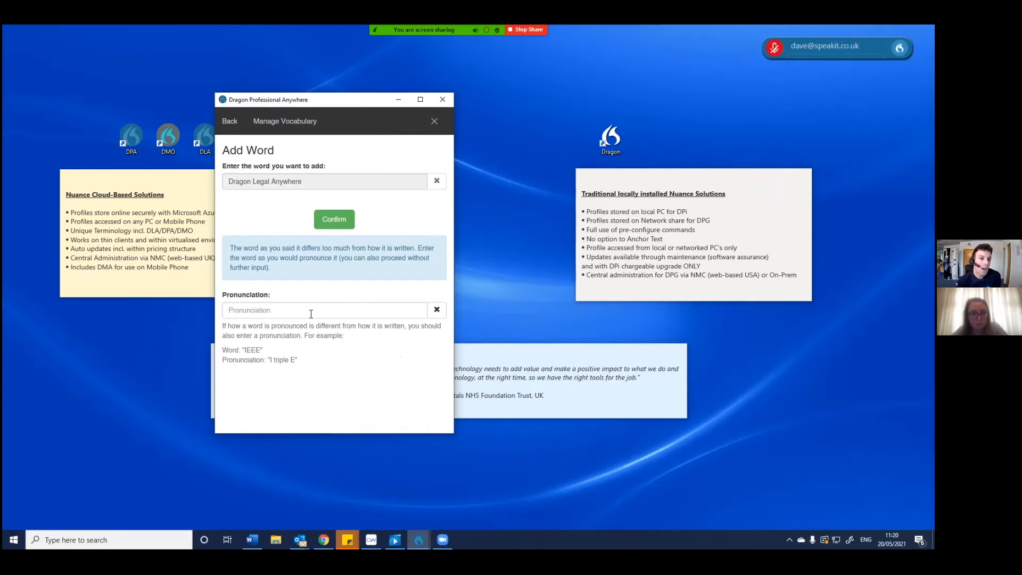
mouse_move(299, 311)
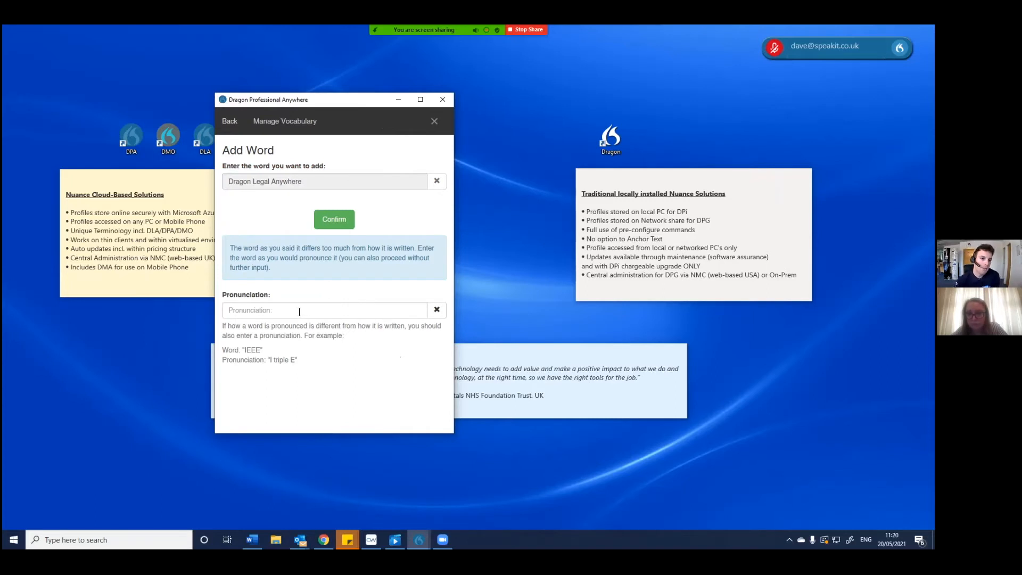
click(324, 310)
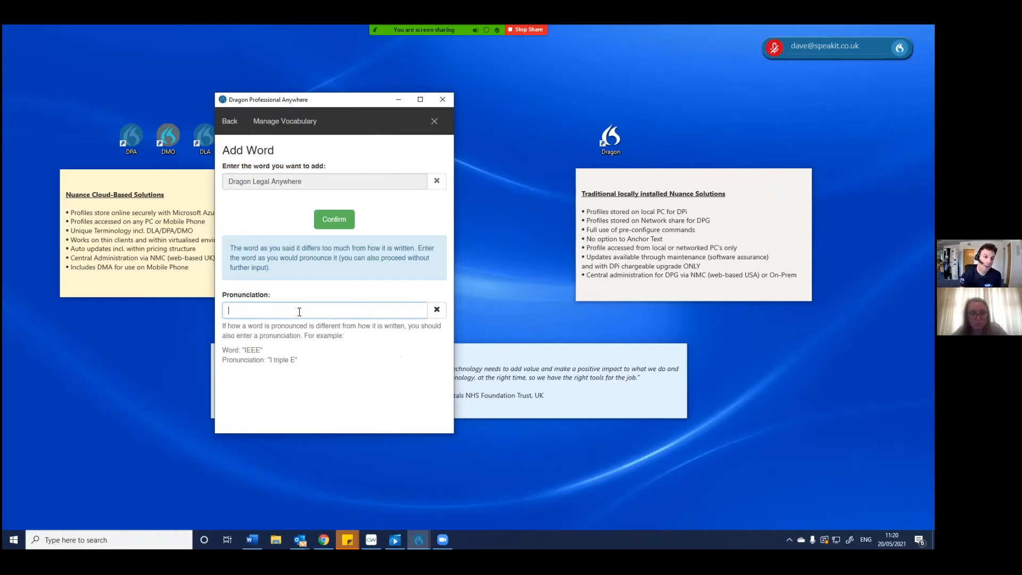
text(D)
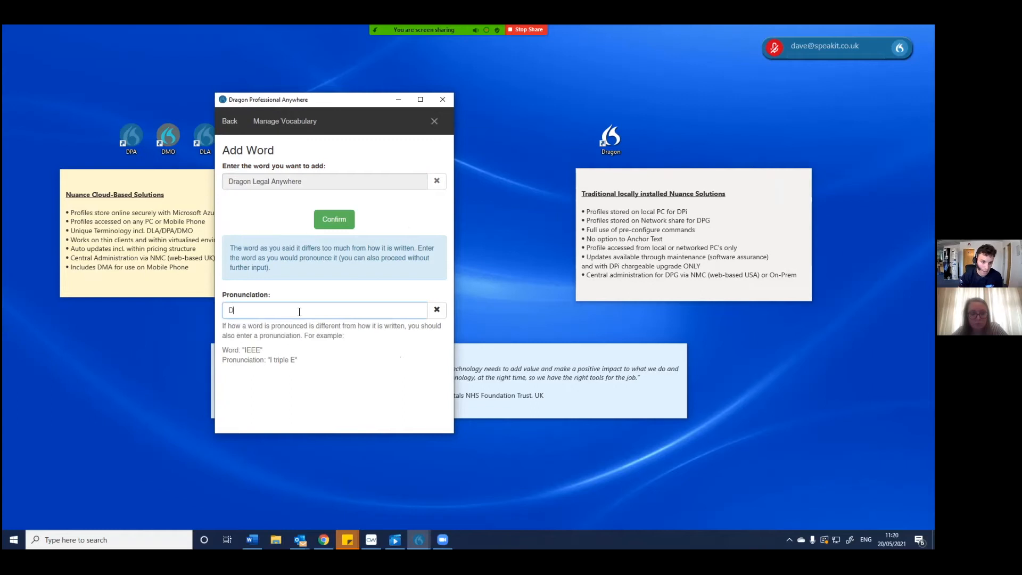
text(LA)
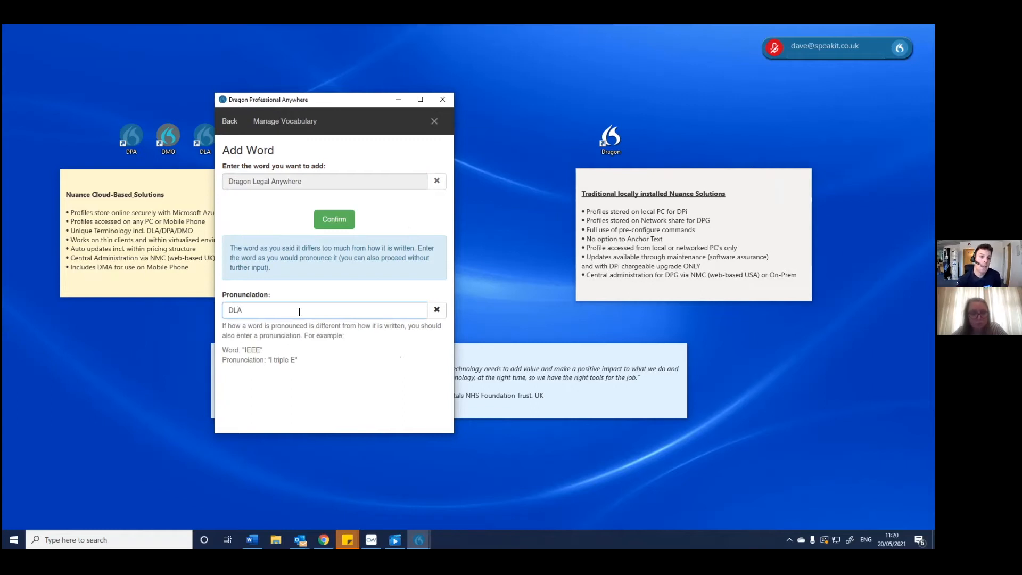
click(333, 218)
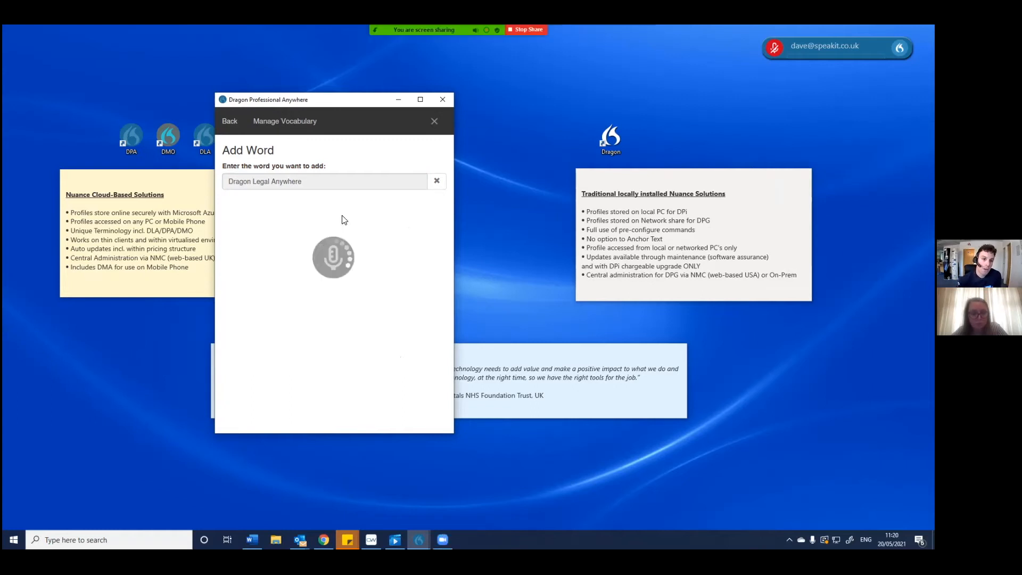
Switch to the blank Word document and set its font size to 16.
click(333, 242)
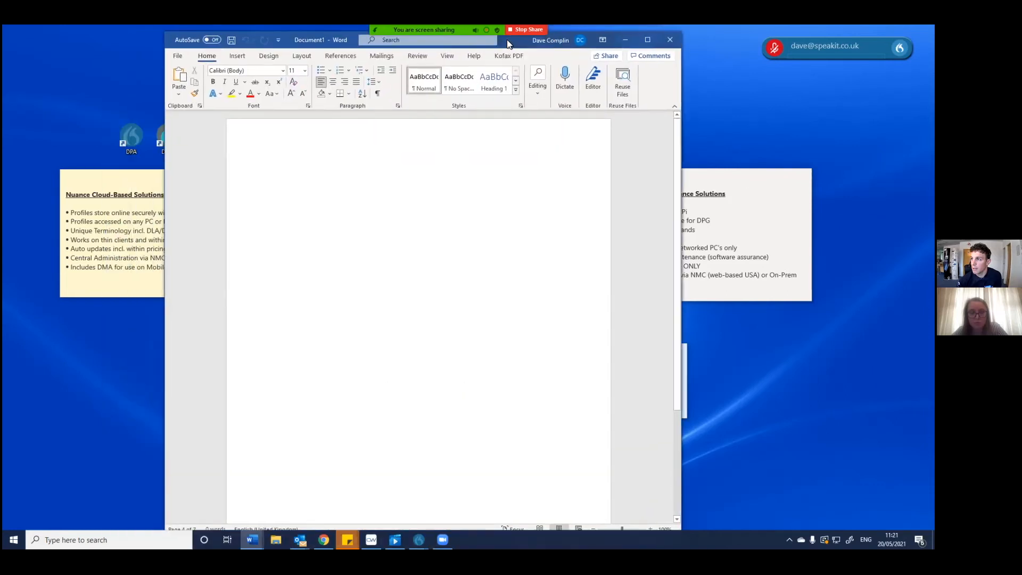
click(305, 70)
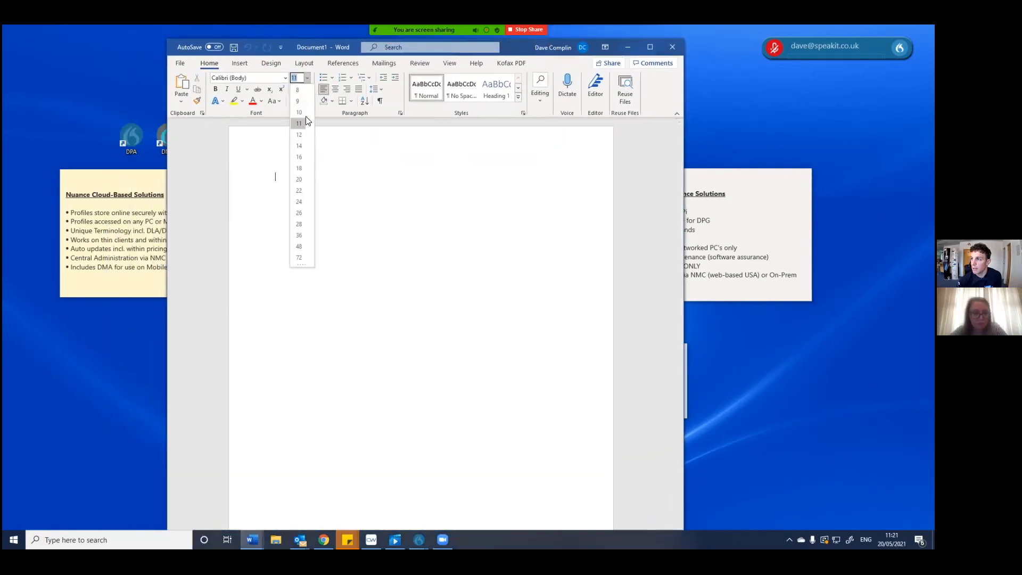
click(299, 156)
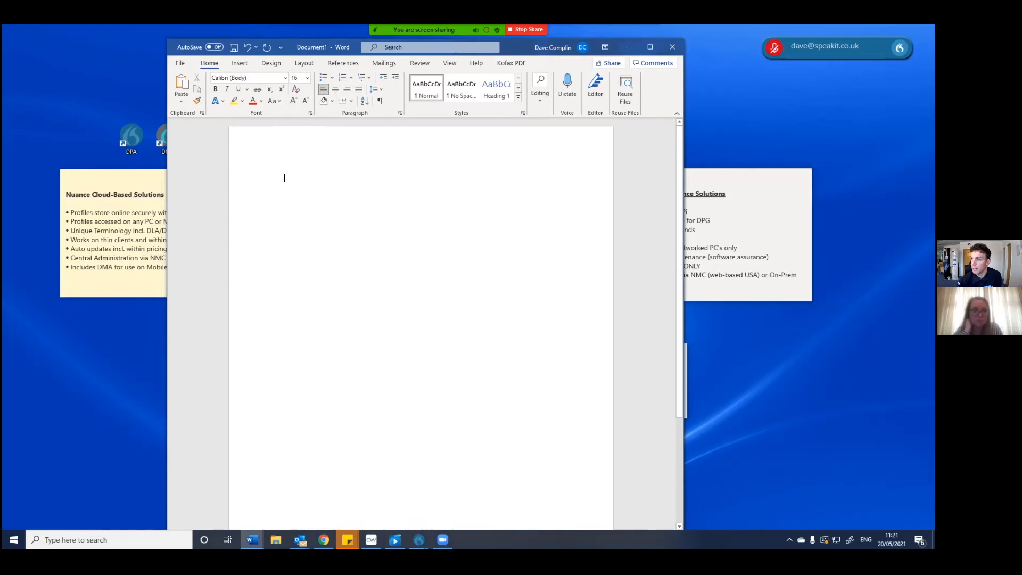
Dictate 'This is a demonstration of the' at the start of the document.
click(275, 178)
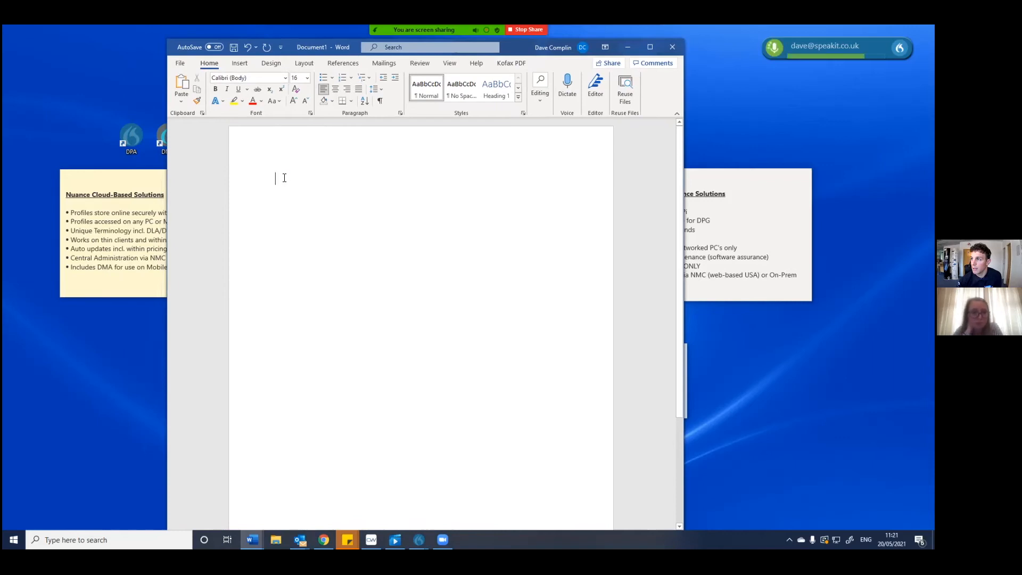
mouse_move(283, 180)
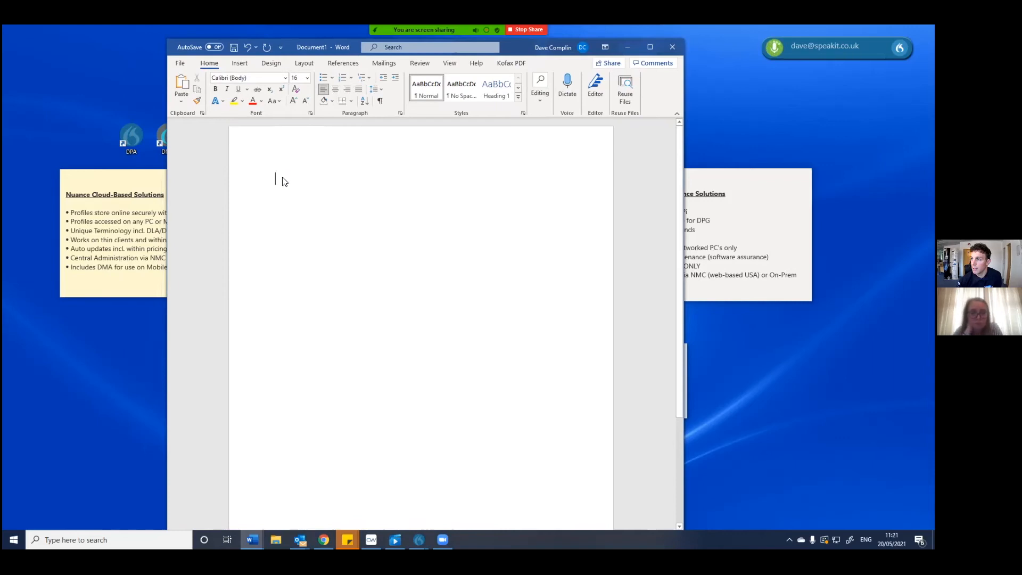
text(This is a demonstration of the)
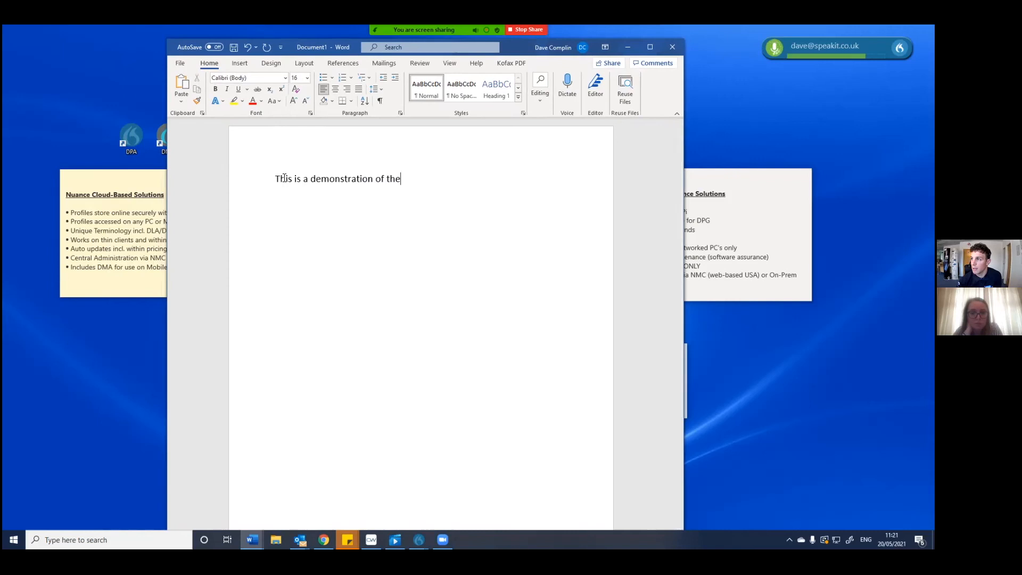